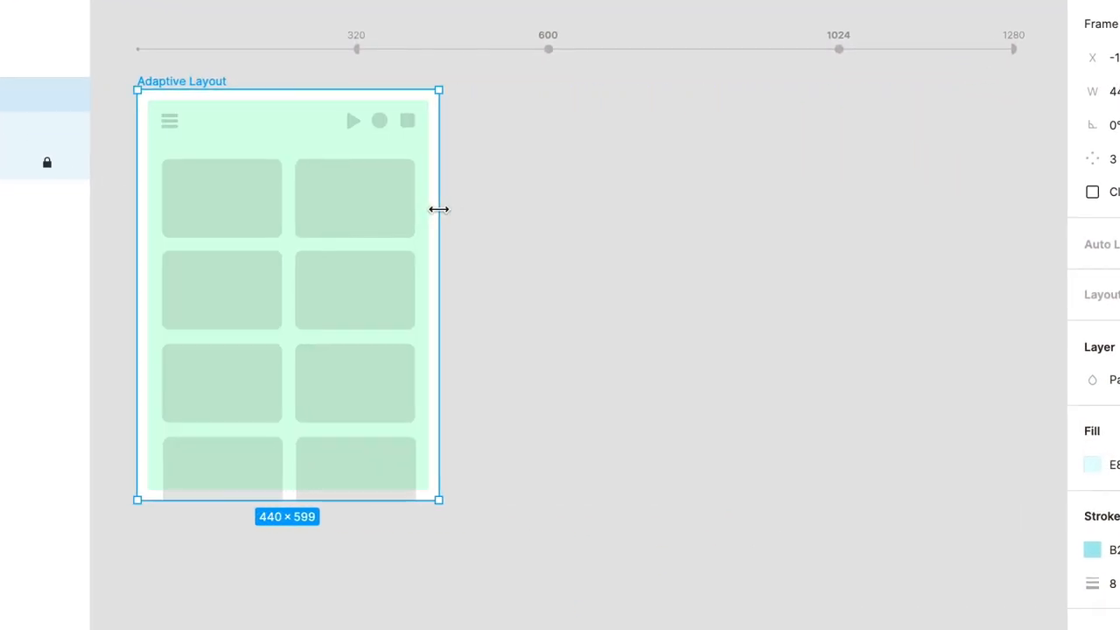
Resize the adaptive frame between the green and blue mockups, then bring up the Breakpoints plugin
left_click_drag(438, 208, 923, 225)
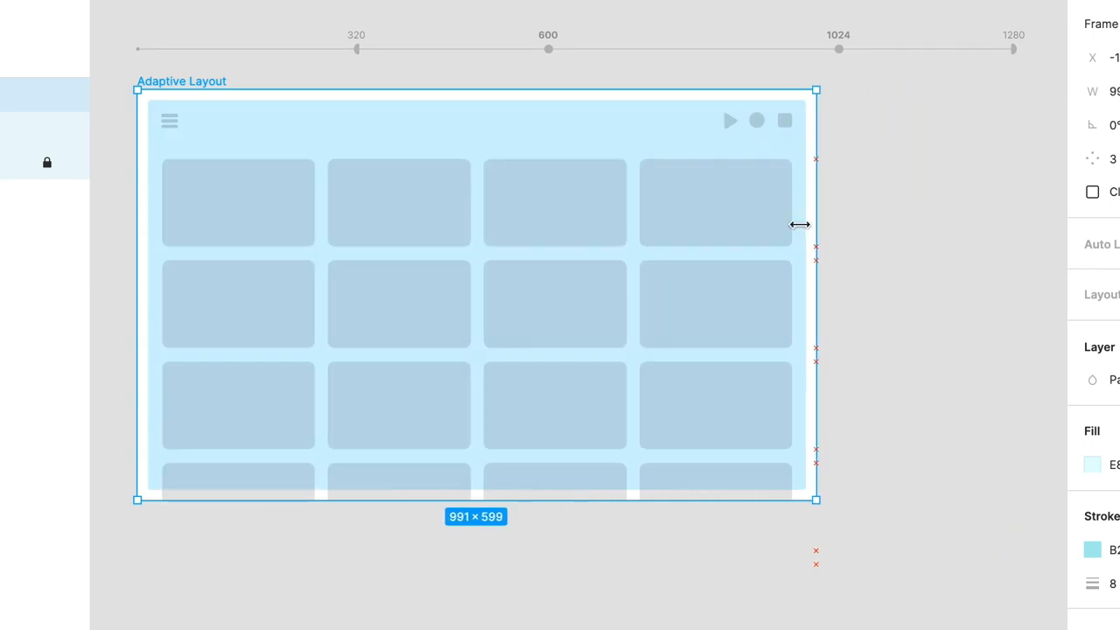
left_click_drag(815, 254, 435, 253)
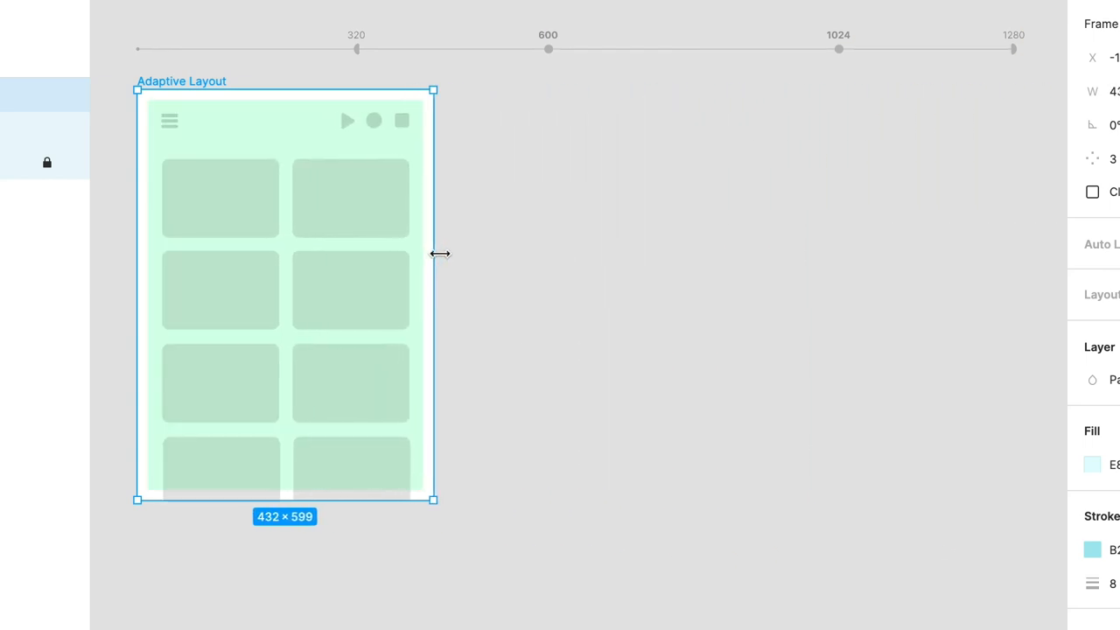
left_click_drag(433, 254, 937, 263)
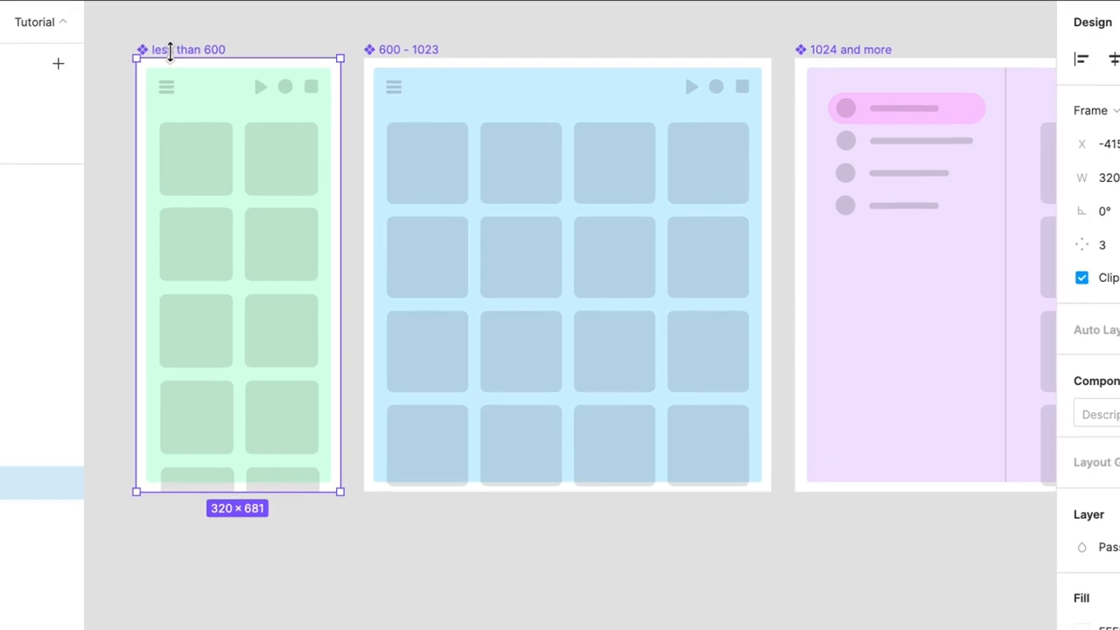
left_click_drag(339, 274, 447, 274)
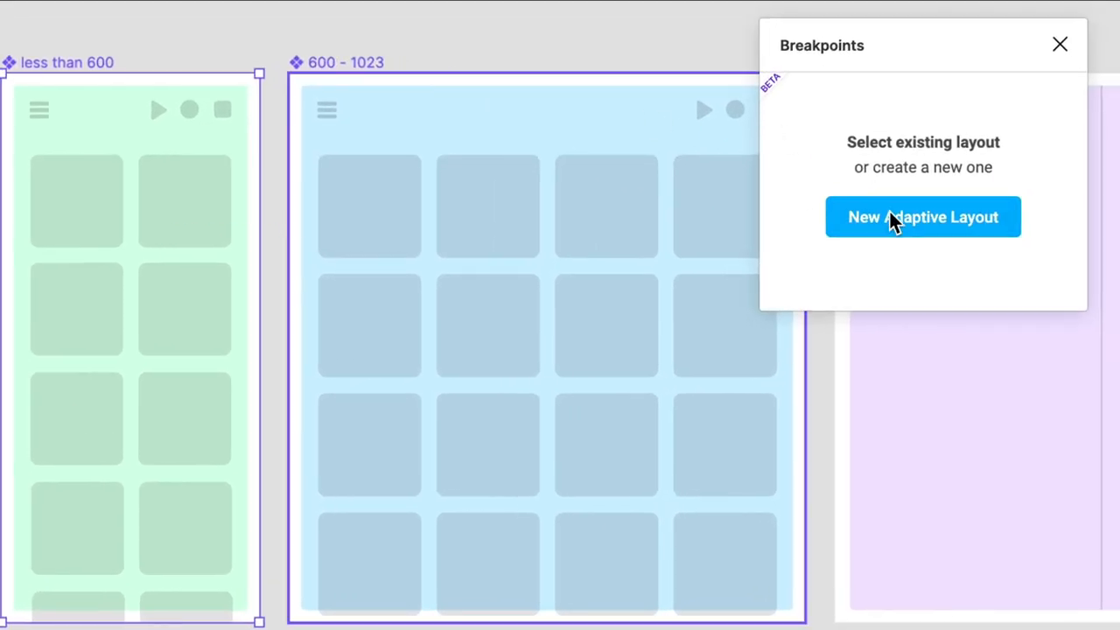
Create a new adaptive layout, add horizontal breakpoints, and change the 960 breakpoint to 1024
left_click(923, 217)
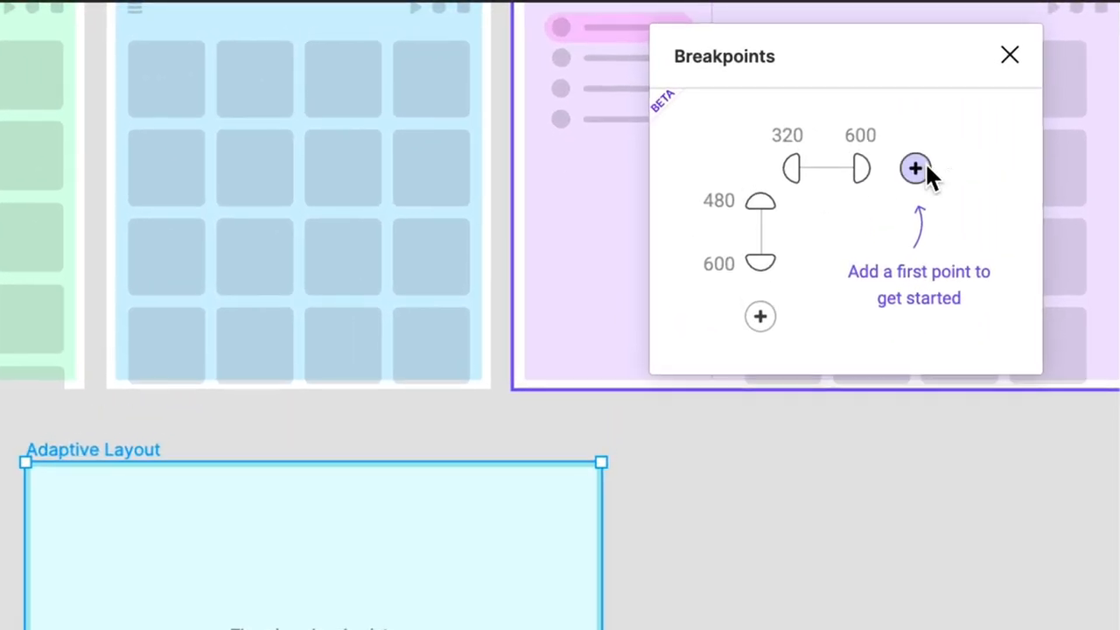
left_click(916, 168)
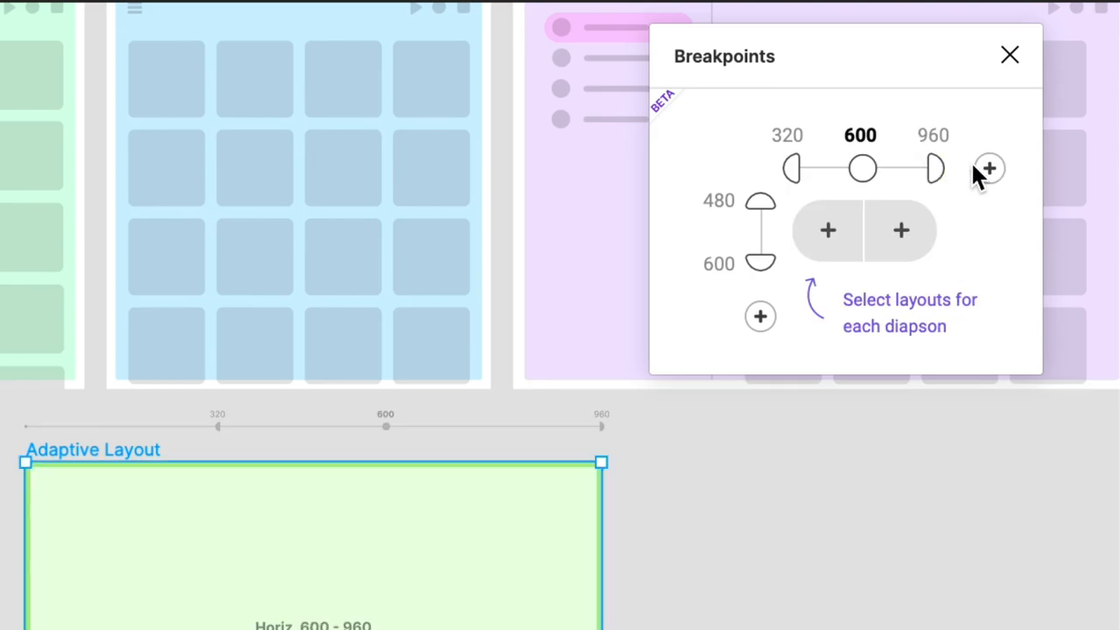
left_click(989, 168)
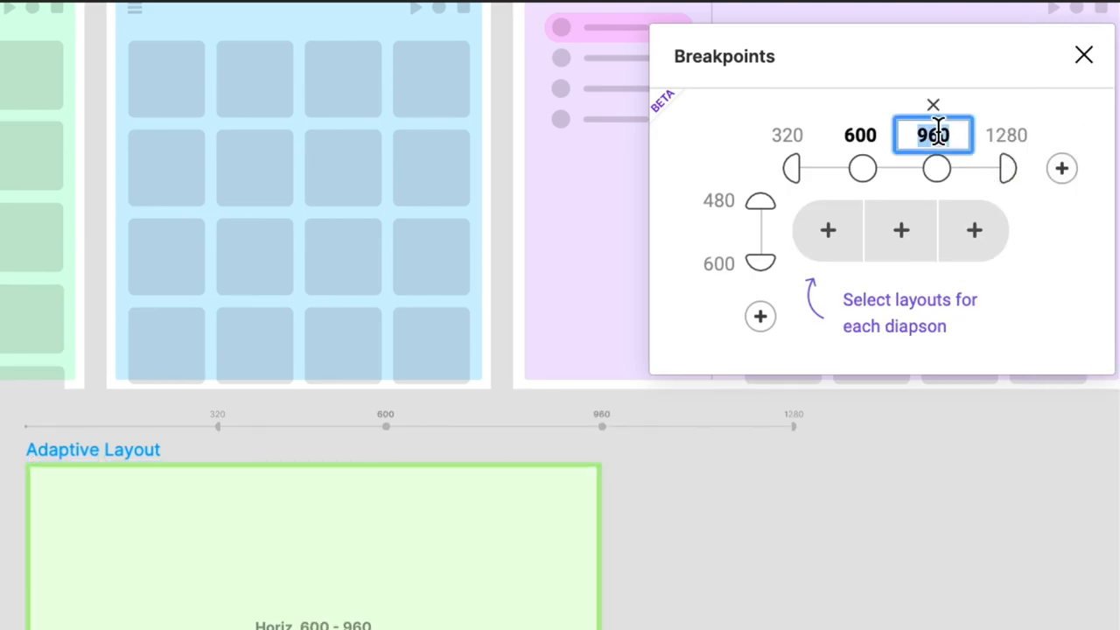
type("1024")
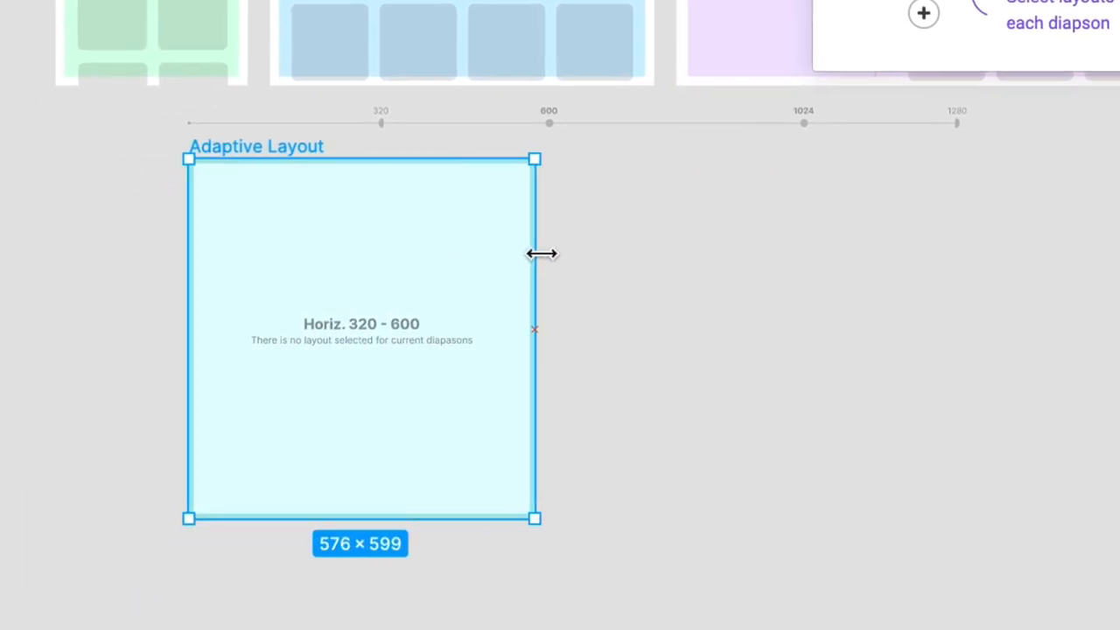
Widen the Adaptive Layout frame to test it across the breakpoints
left_click_drag(534, 254, 709, 268)
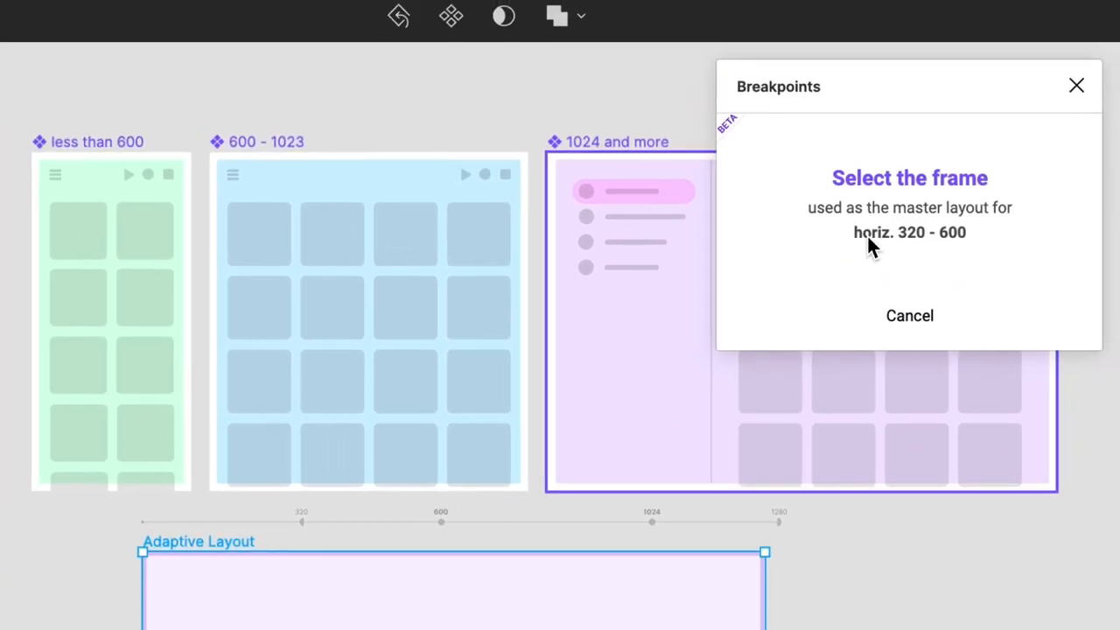
Make the less than 600 mockup the 320–600 master and choose a layout for 600–1024
left_click(111, 319)
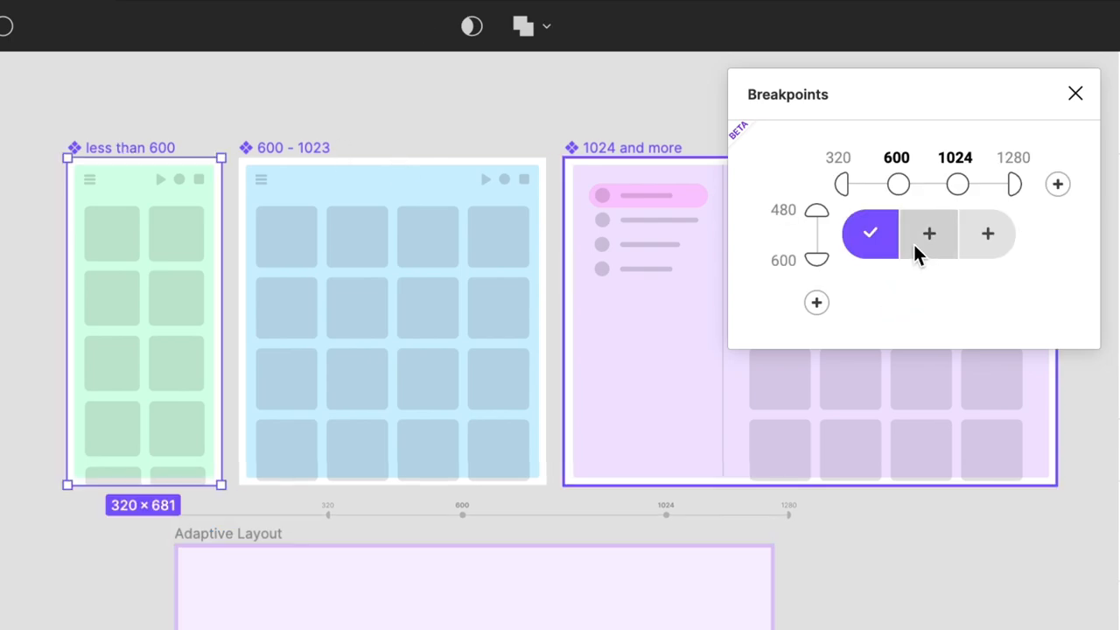
left_click(928, 233)
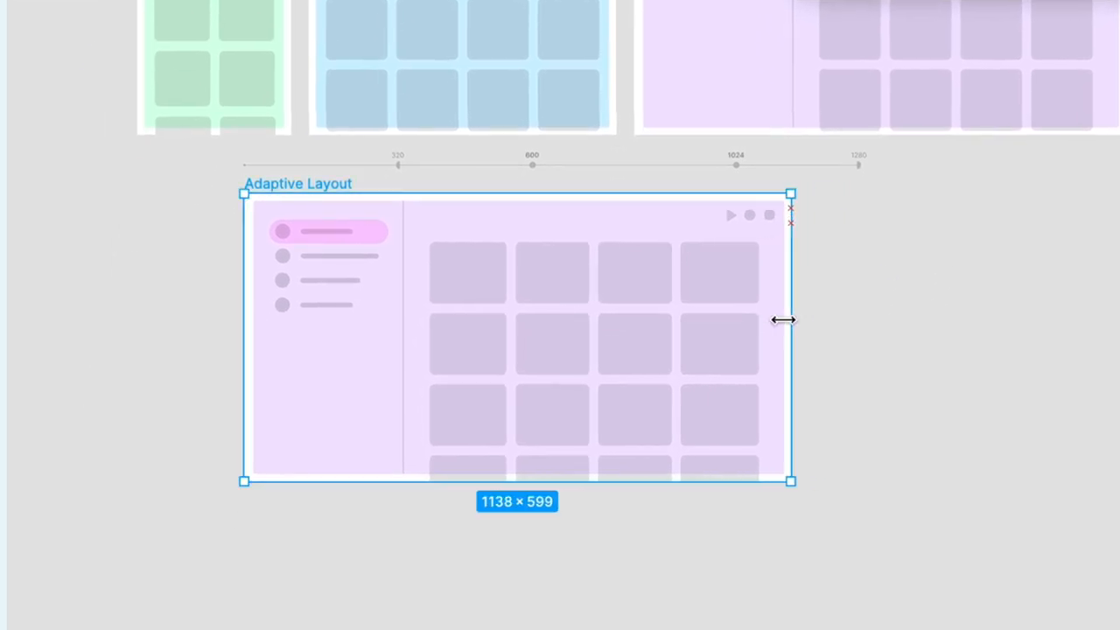
left_click_drag(790, 319, 471, 324)
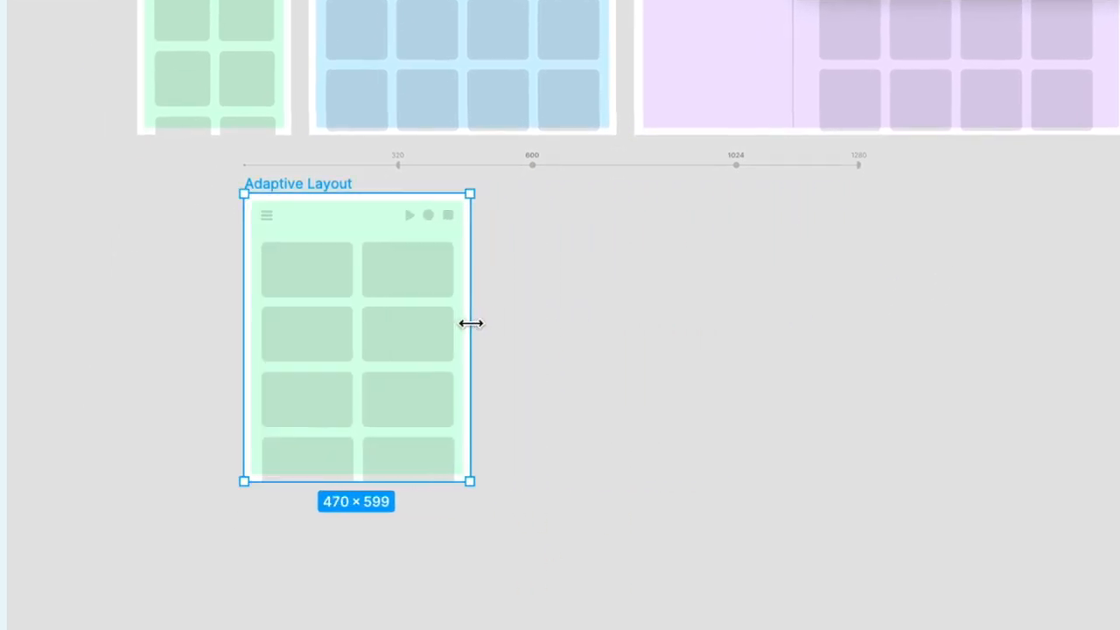
left_click_drag(470, 324, 829, 339)
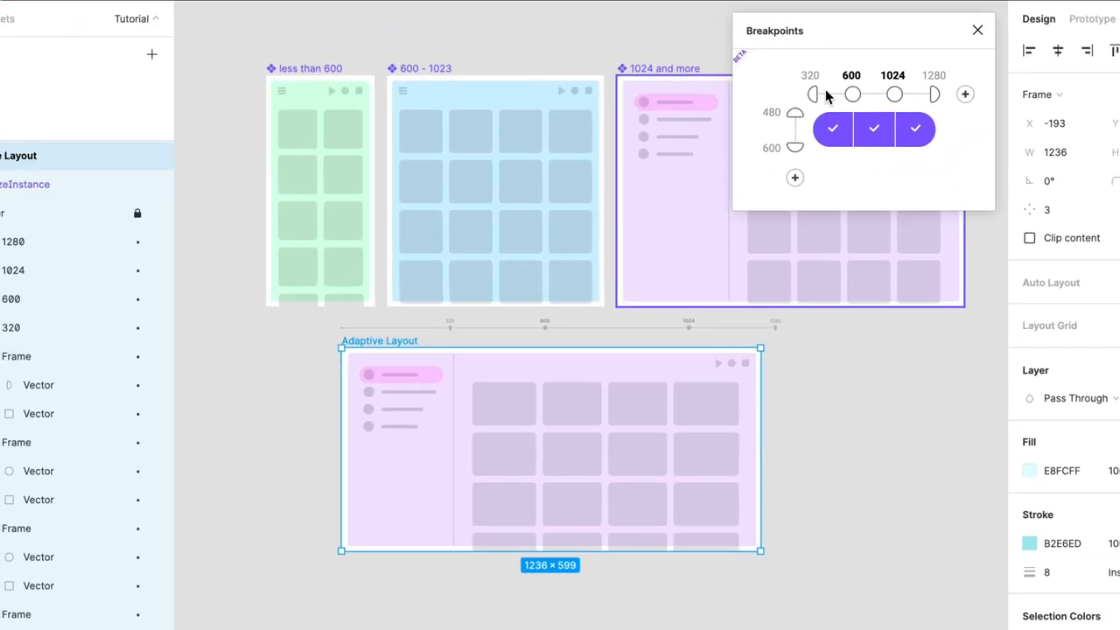
left_click(853, 94)
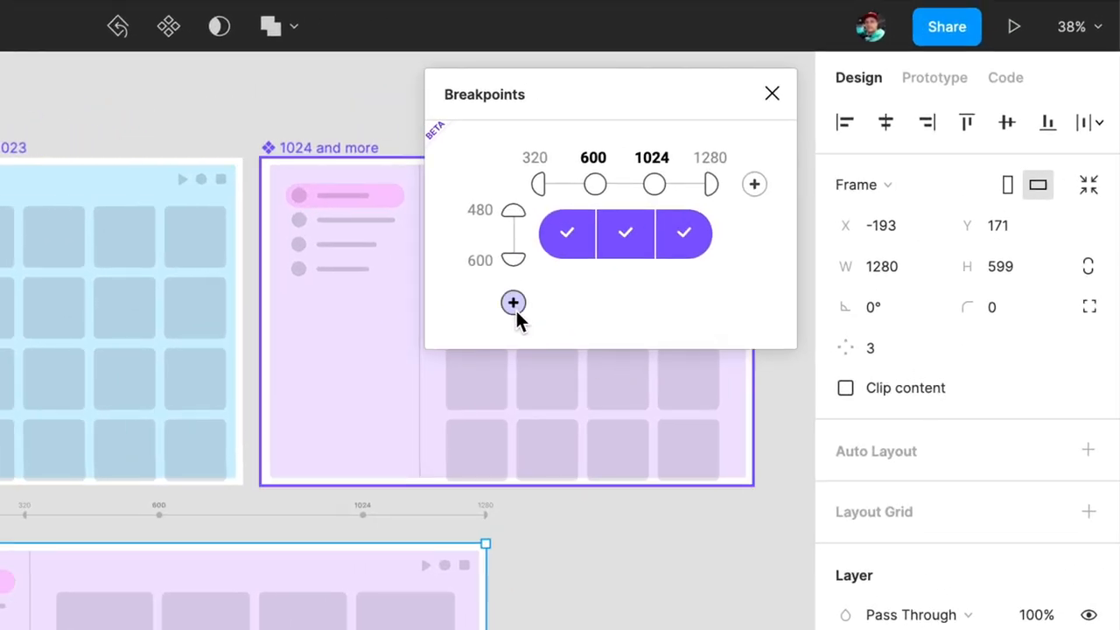
Add a vertical breakpoint at 600, then resize the frame to switch between small and wide mockups
left_click(514, 302)
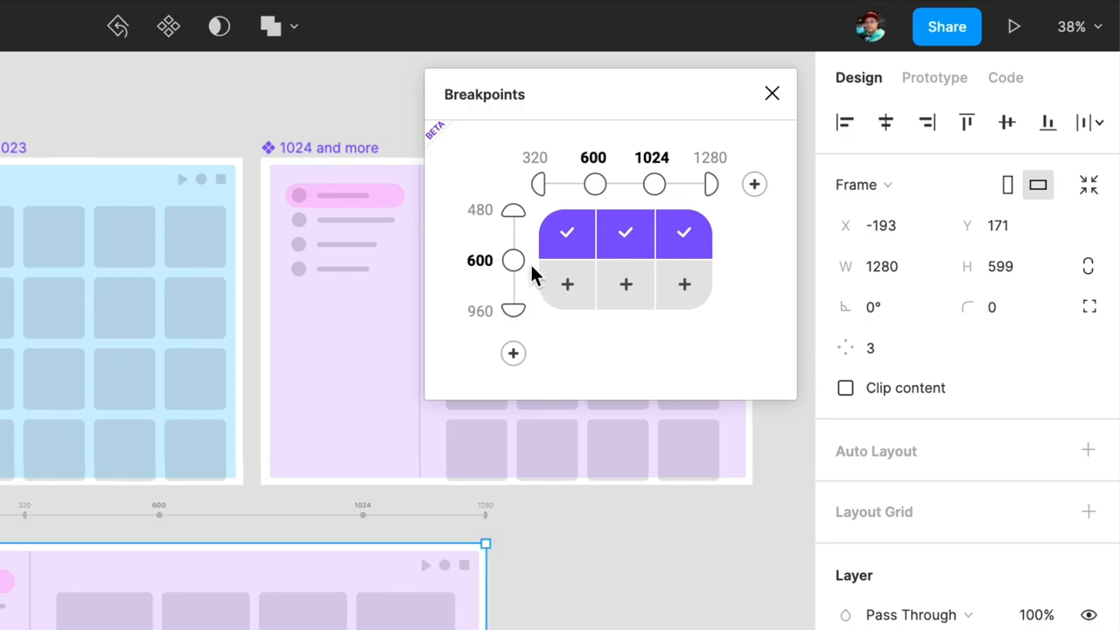
mouse_move(685, 233)
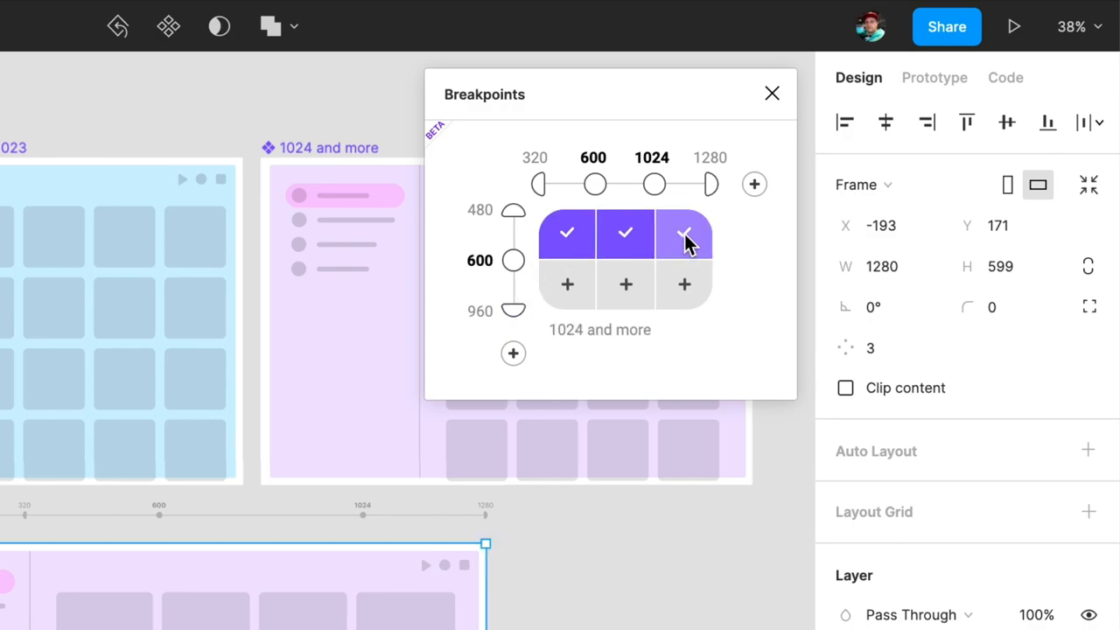
left_click(685, 233)
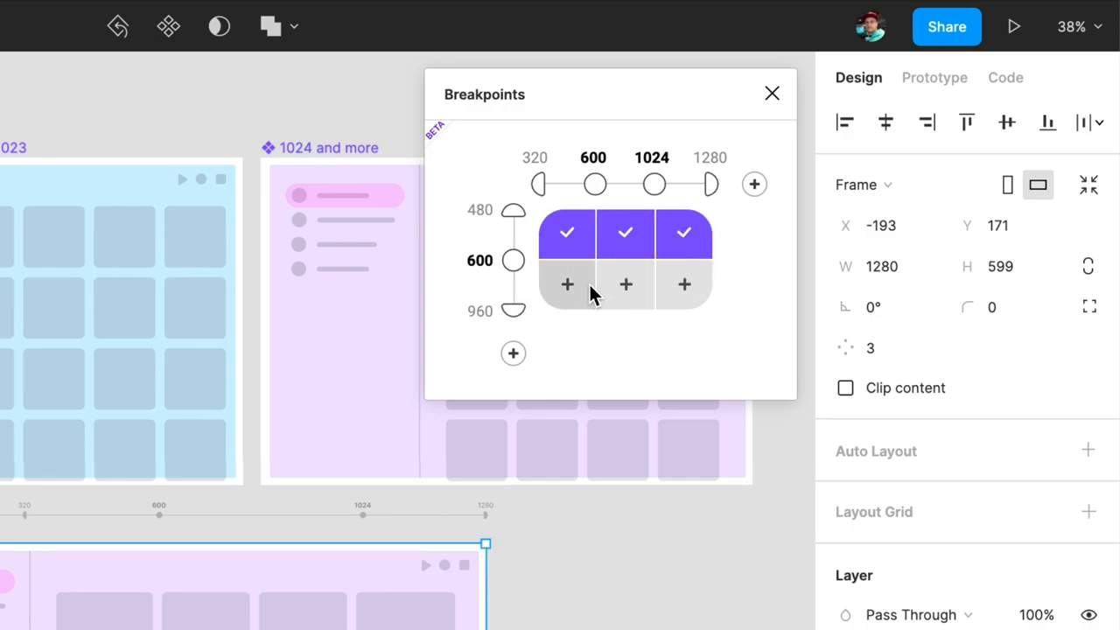
mouse_move(578, 293)
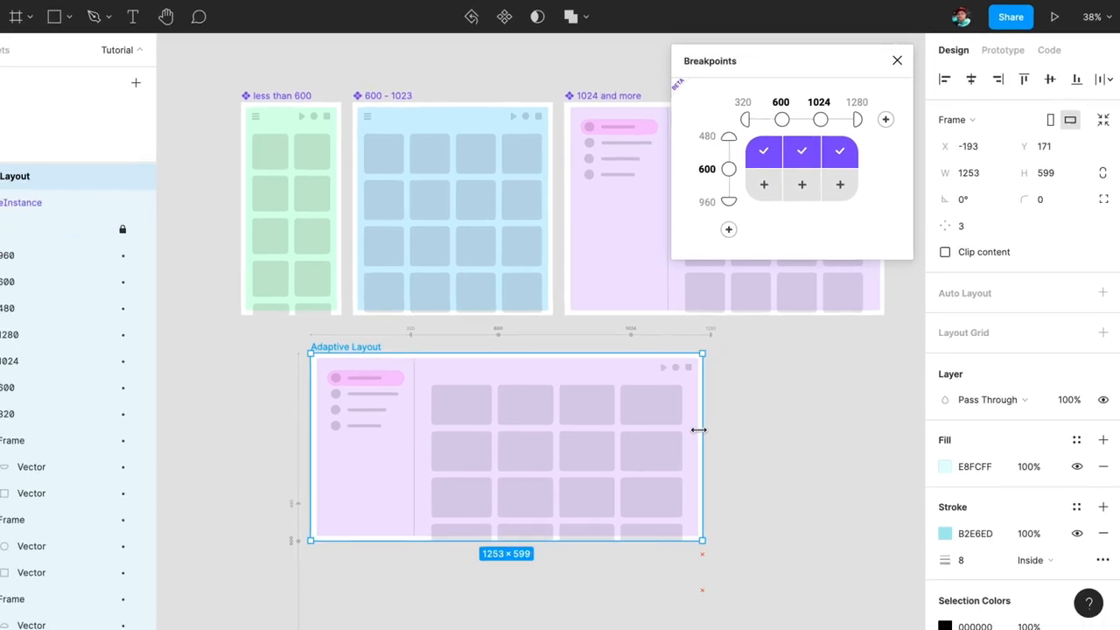
left_click_drag(702, 430, 470, 441)
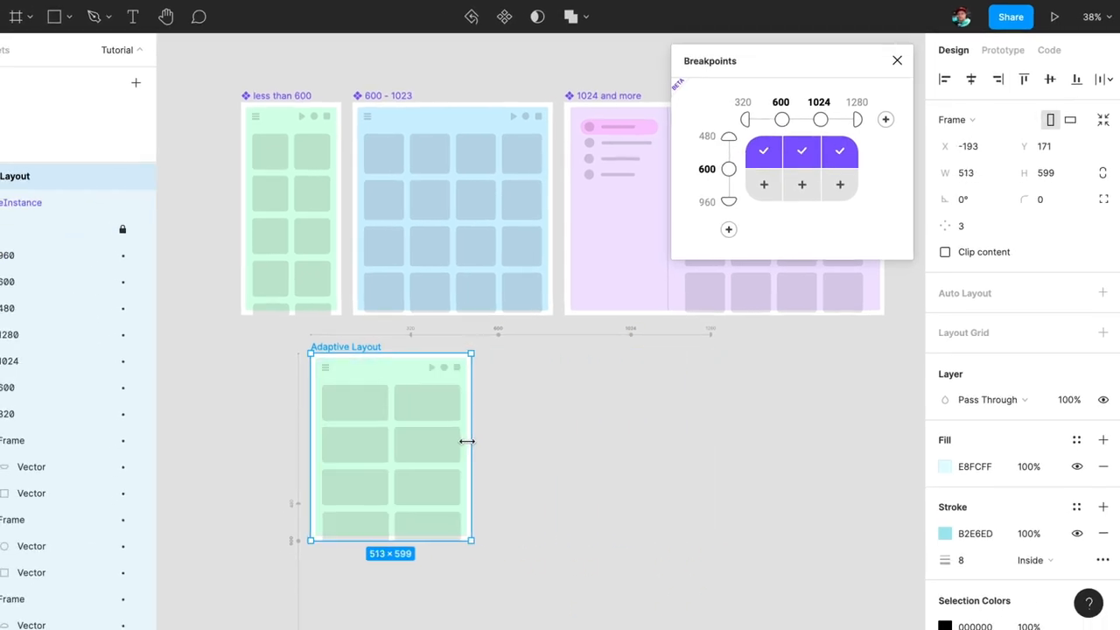
left_click_drag(471, 442, 656, 448)
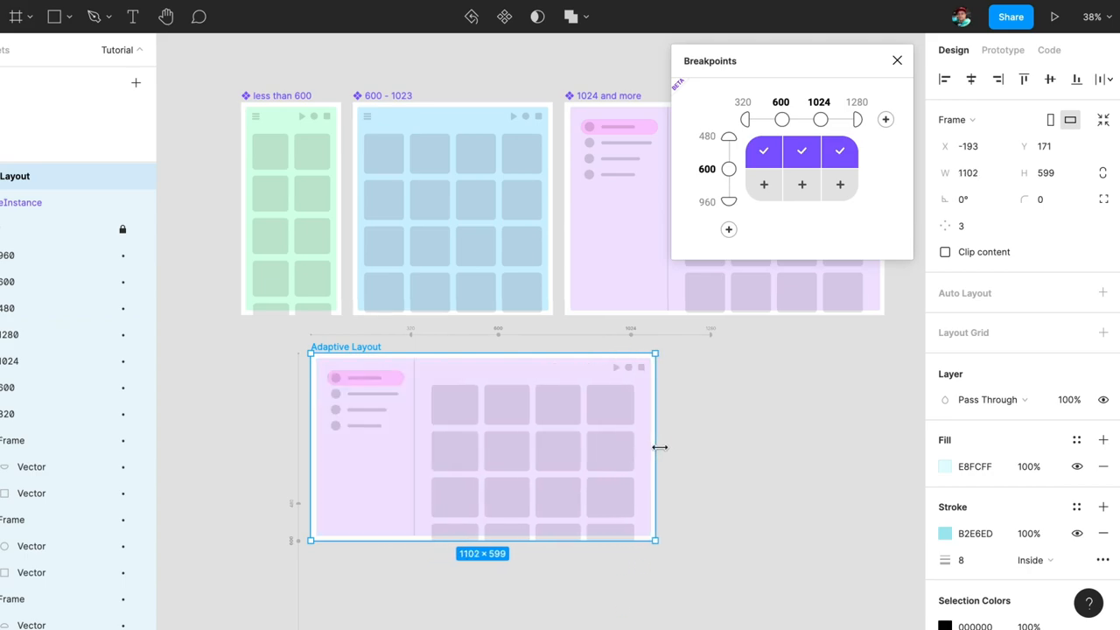